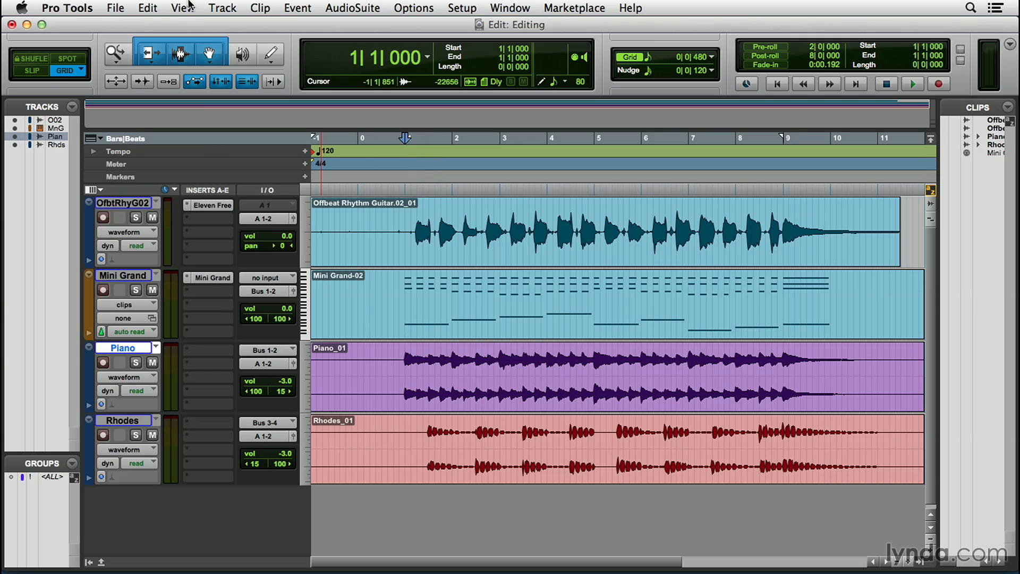
Step: Split the Piano clip at bar 1, then select bars 3–5 on the piano clip
left_click(148, 8)
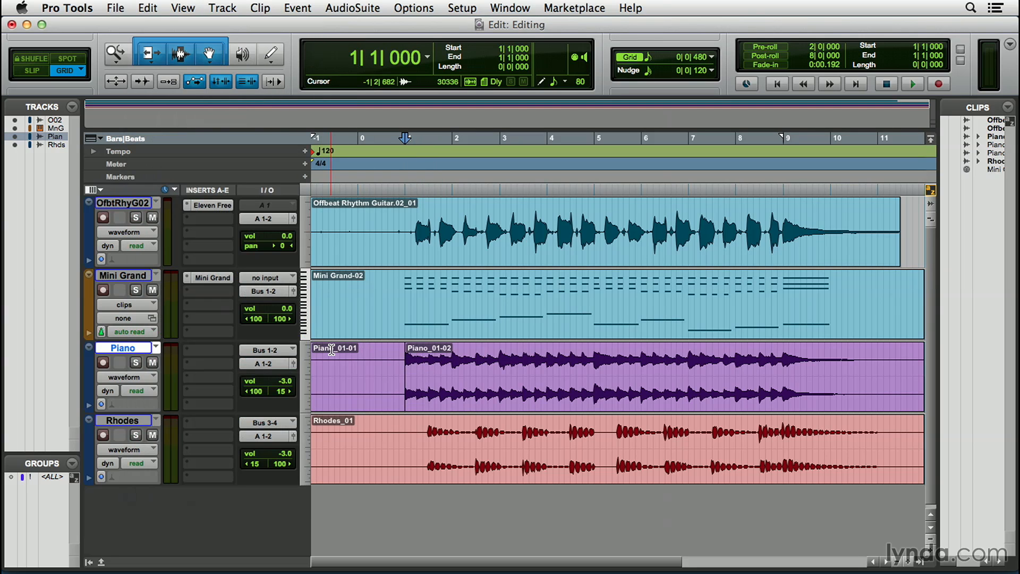
key("cmd+e")
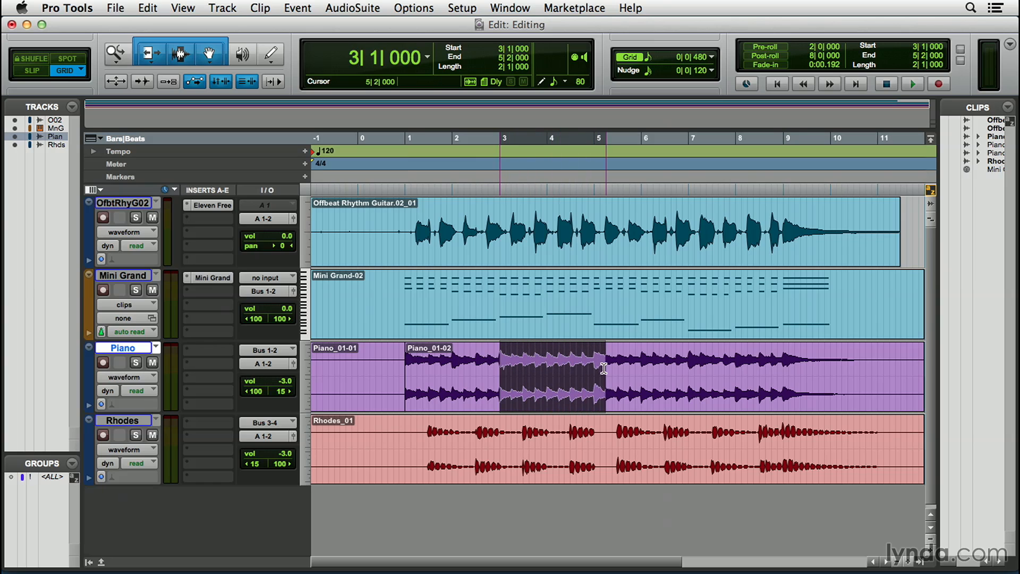
left_click_drag(498, 377, 598, 378)
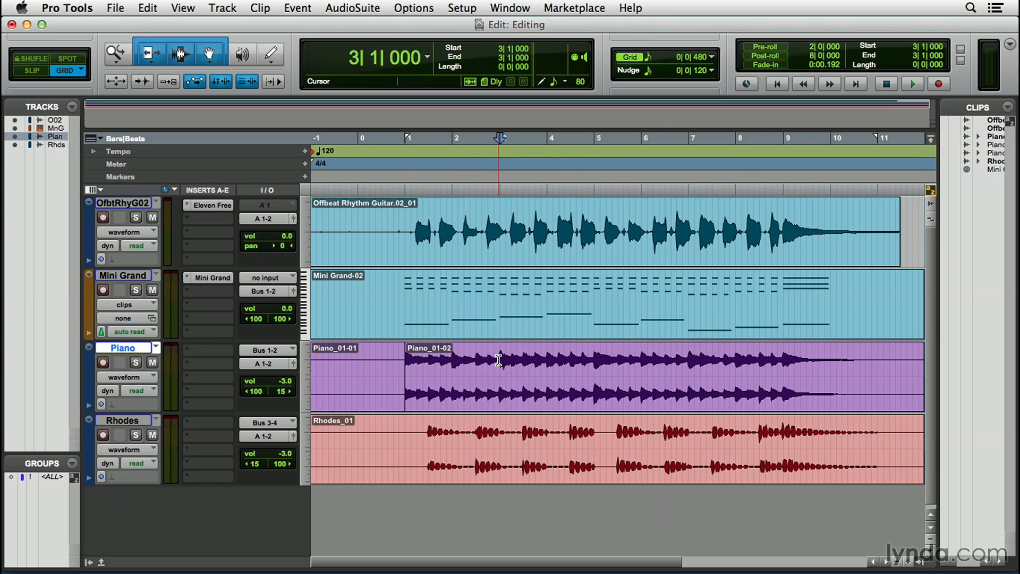
left_click_drag(499, 377, 594, 377)
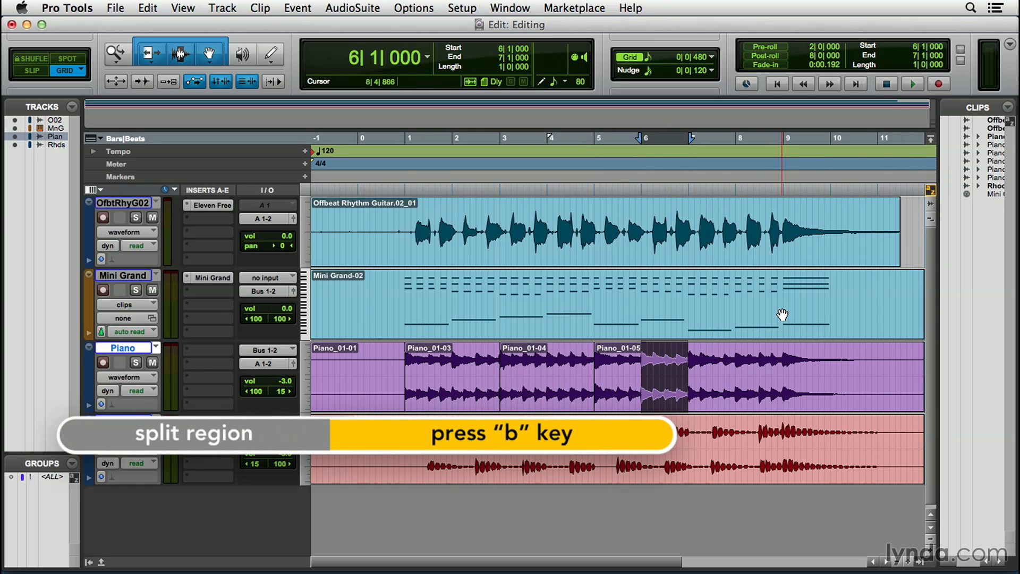
Step: Separate the Piano clip at the selection edges, making bars 6–7 their own clip
key("b")
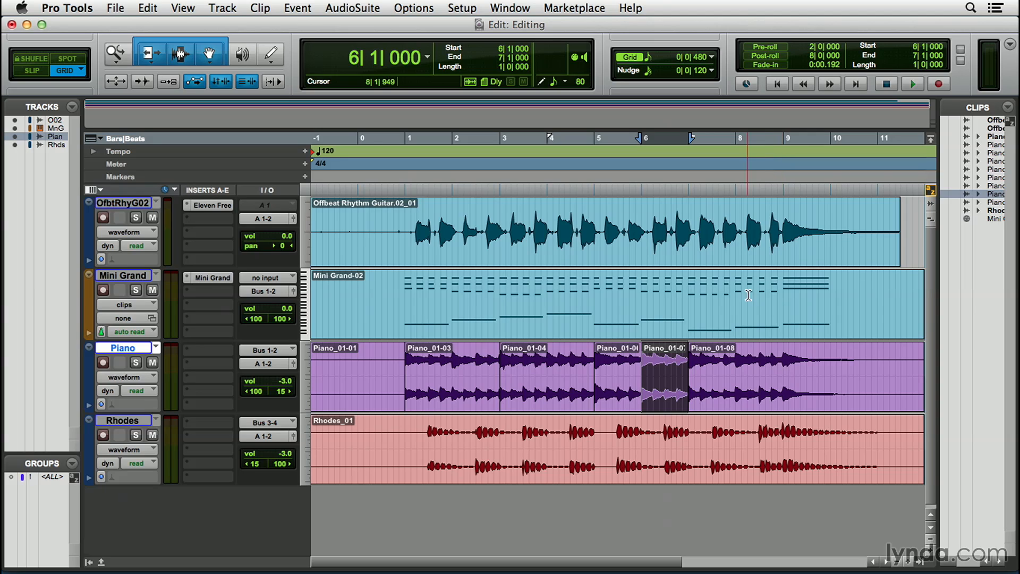
Step: Solo the OfbtRhyG02 guitar track and audition it from bar 1
left_click(136, 218)
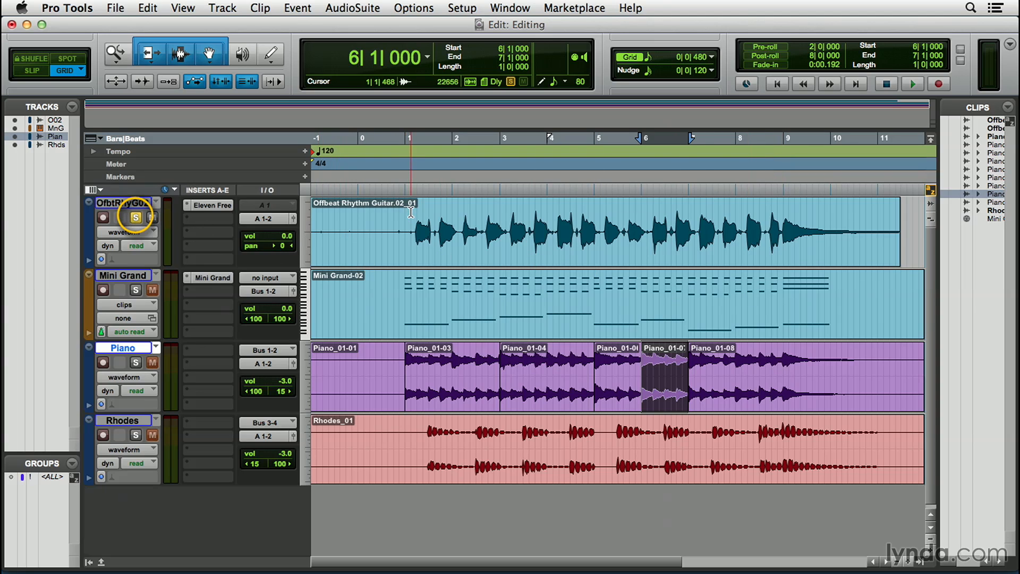
key("space")
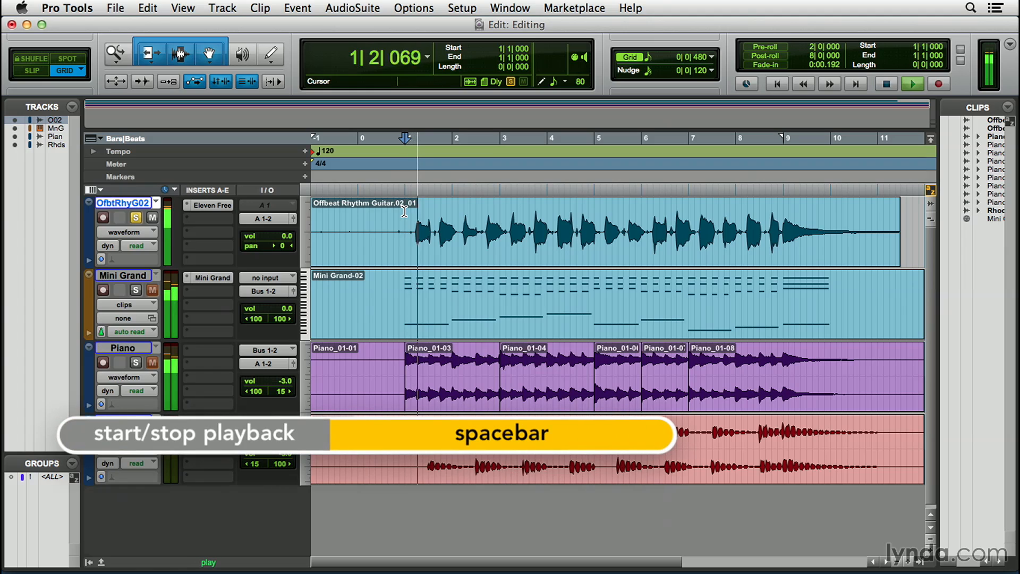
key("space")
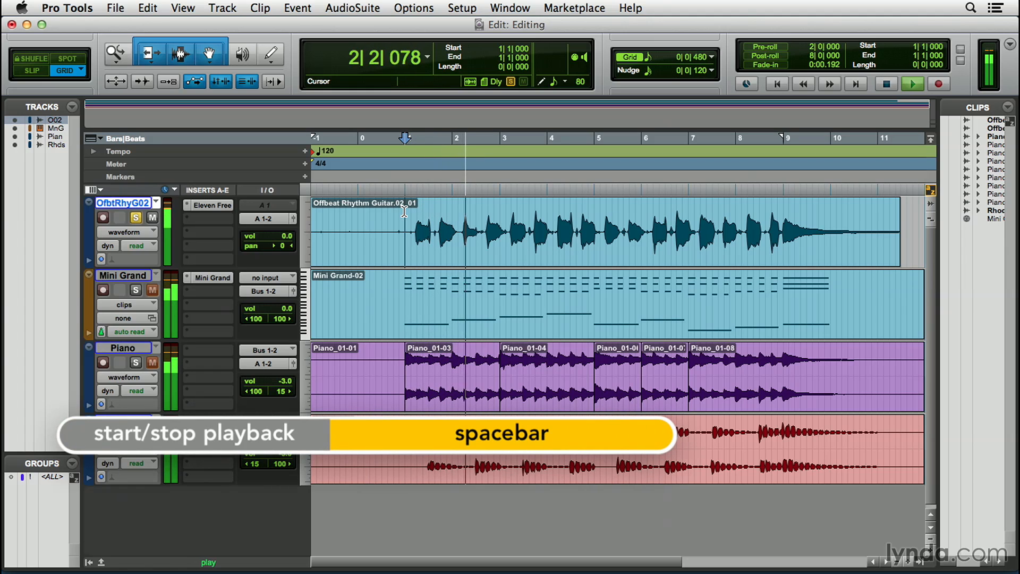
key("space")
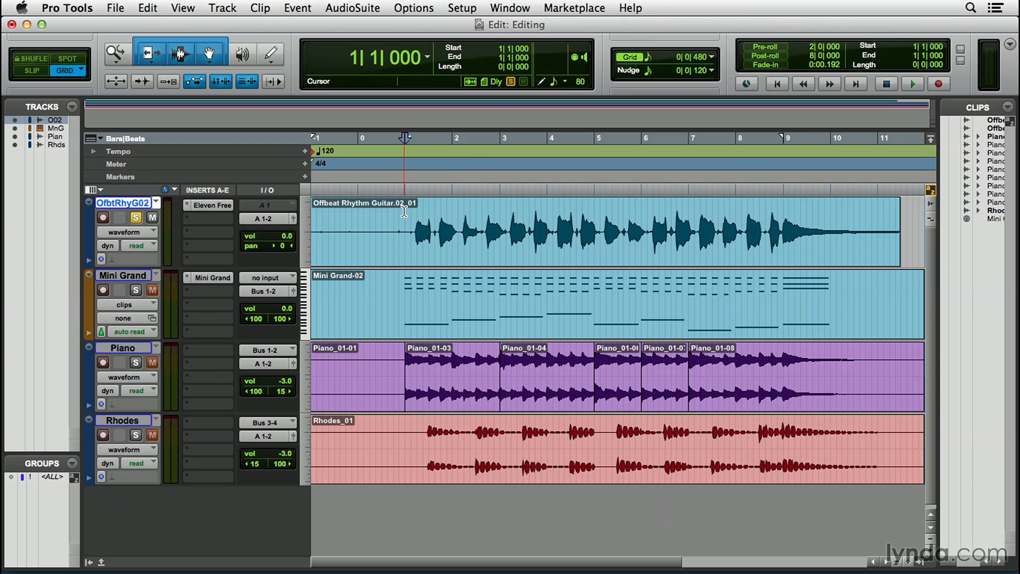
left_click(649, 218)
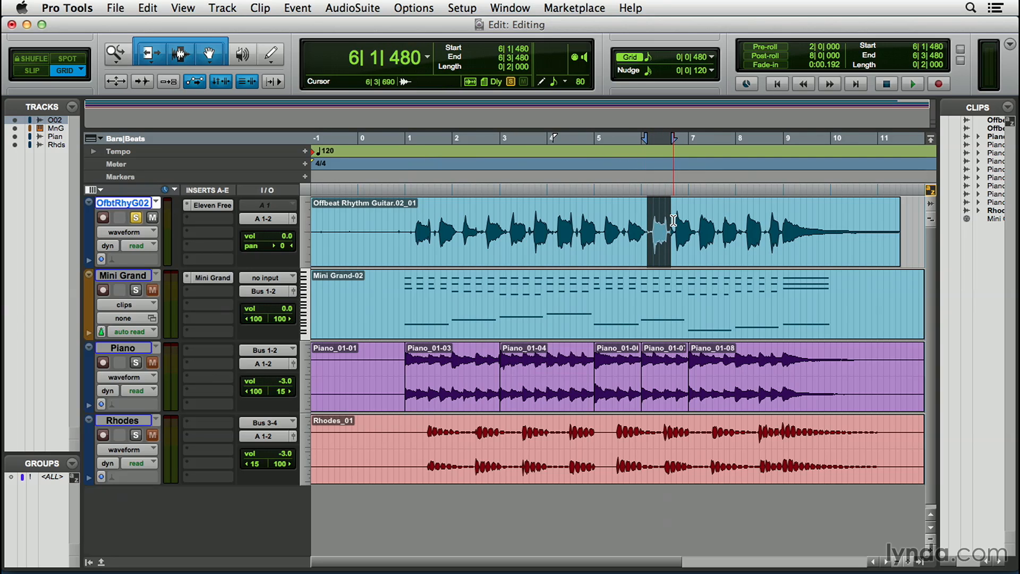
left_click(148, 8)
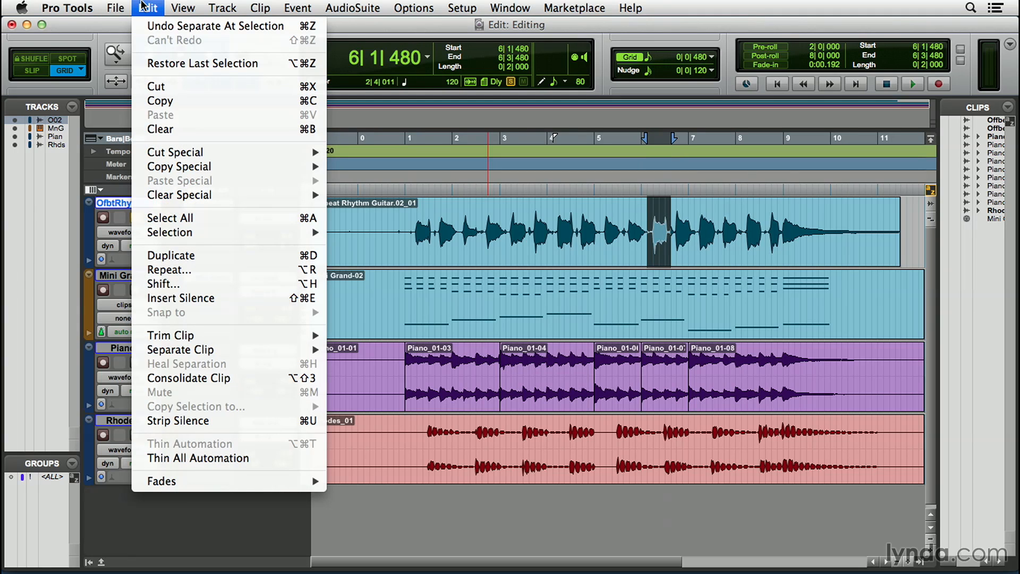
mouse_move(156, 86)
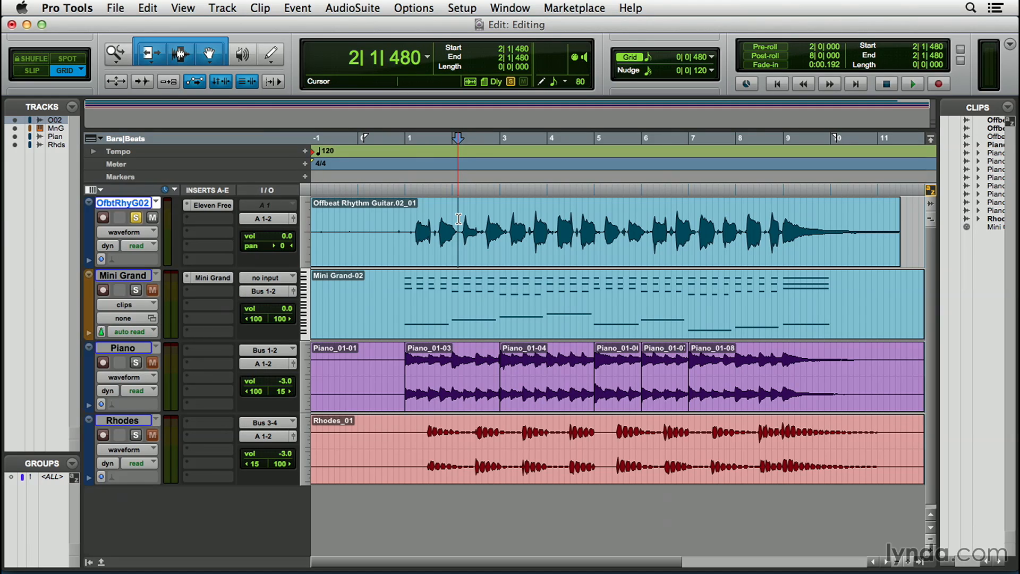
Step: Separate the guitar clip around 2|1|480–2|3|480, leaving a short middle piece
key("x")
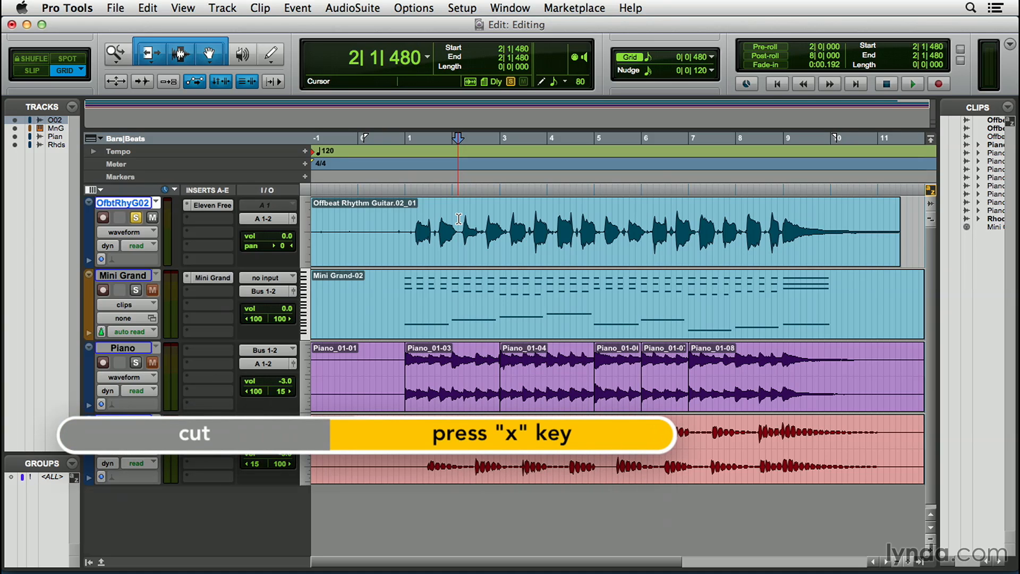
key("v")
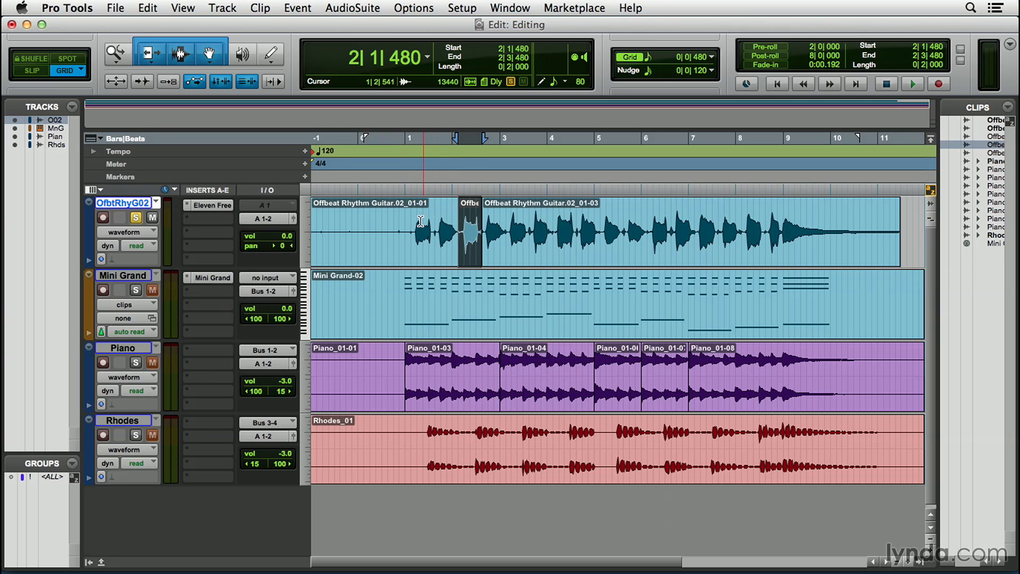
left_click(912, 84)
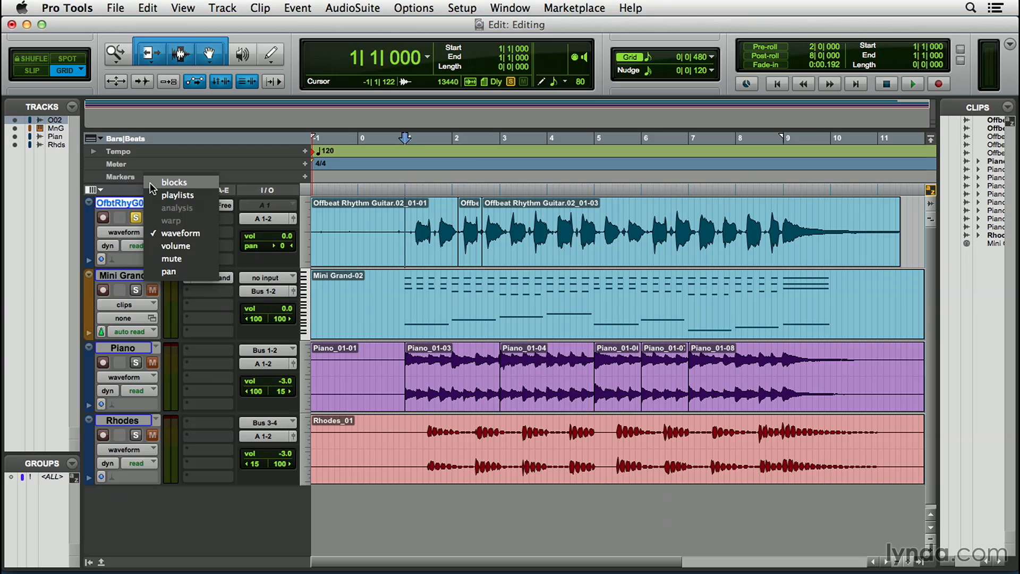
mouse_move(185, 246)
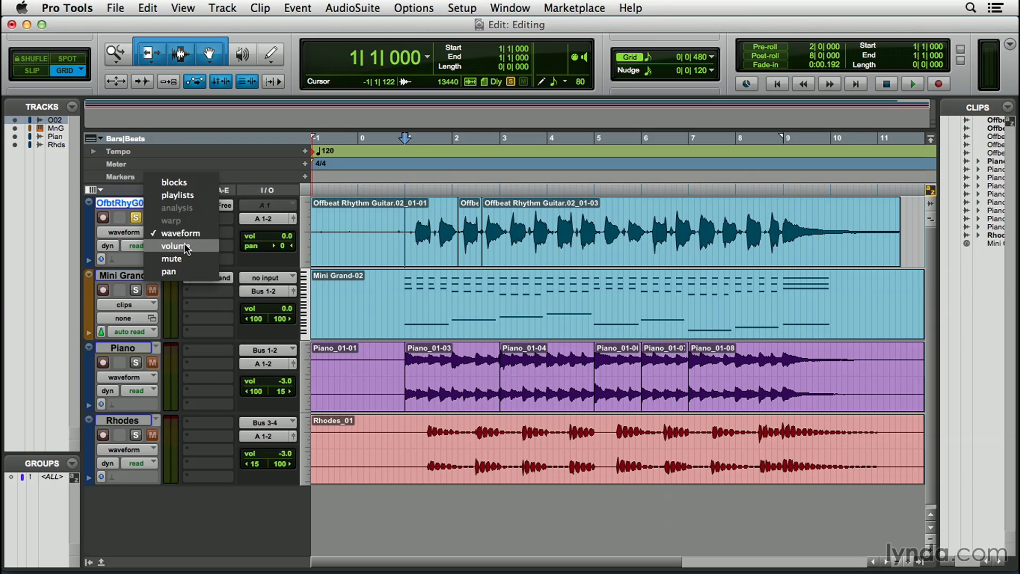
Step: Show guitar Volume automation and drag breakpoints so the level swells then dips near bar 9
left_click(175, 246)
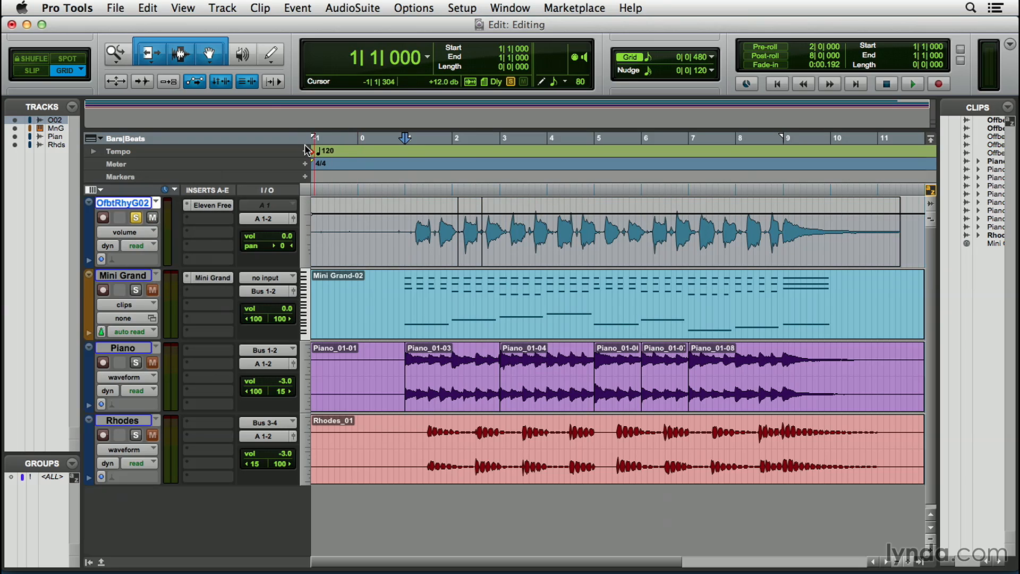
left_click(209, 54)
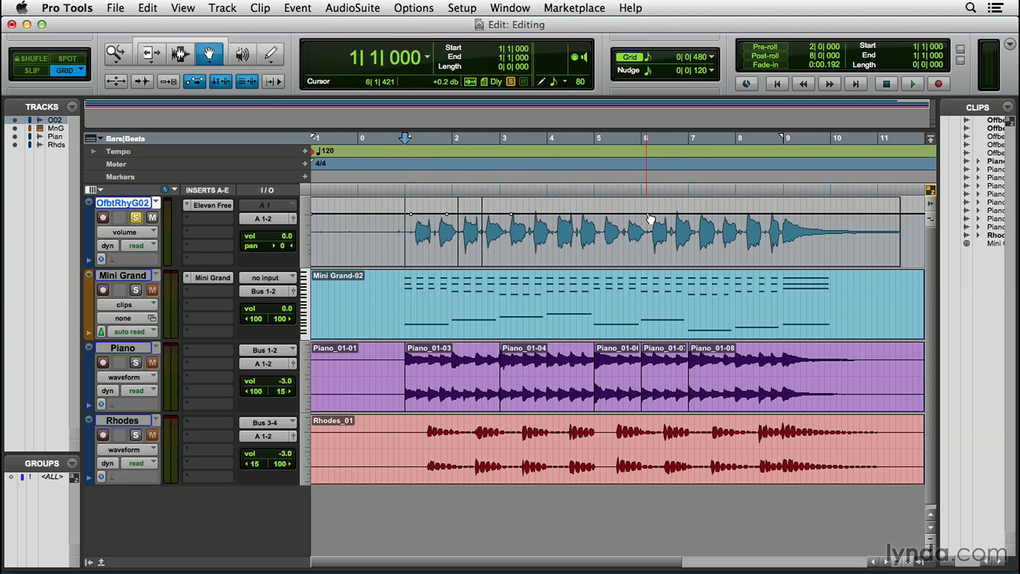
left_click_drag(648, 219, 785, 214)
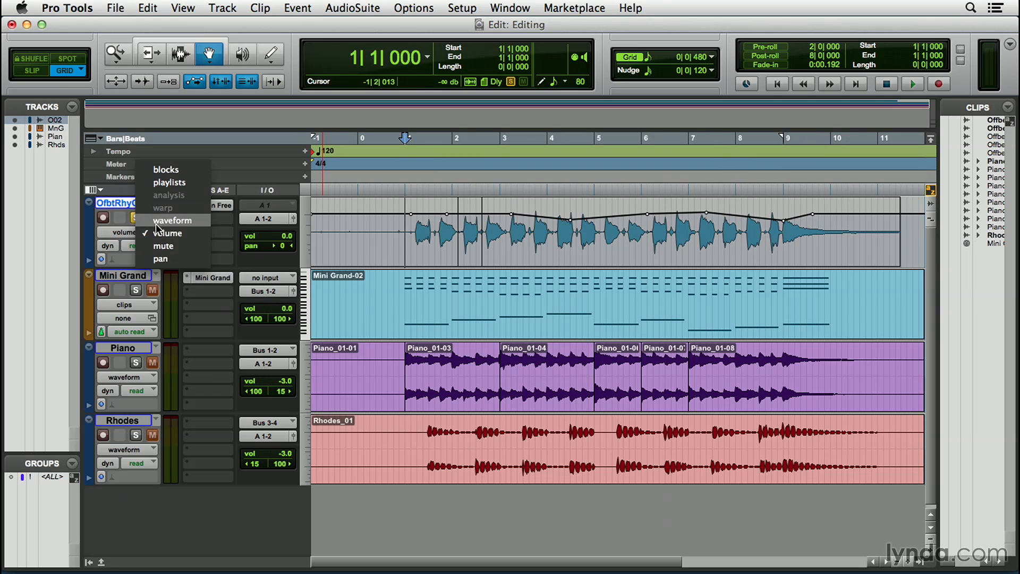
Step: Clear the guitar from bar 4 to bar 6 in Waveform view, then show Volume automation
left_click(172, 220)
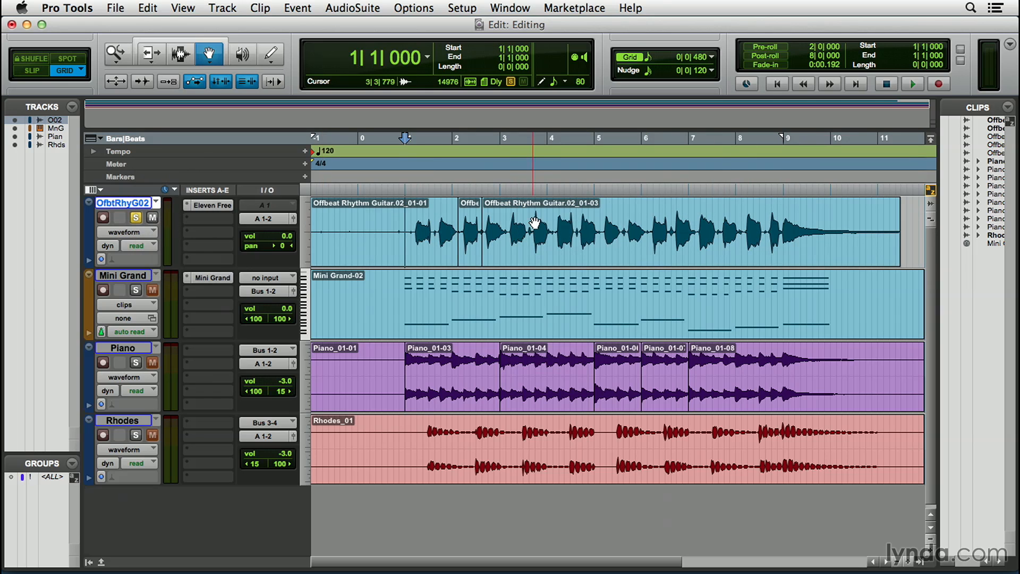
left_click(181, 55)
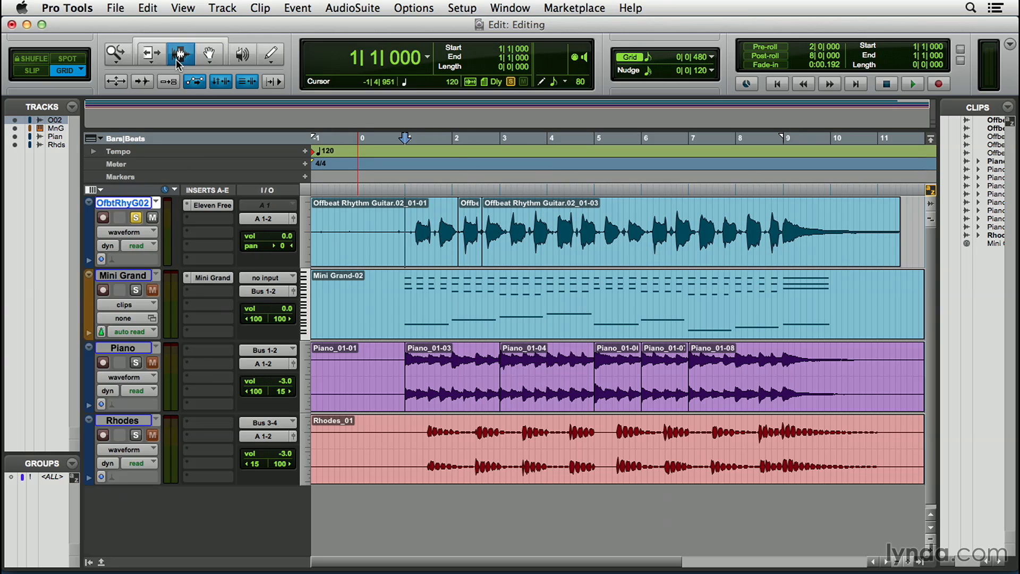
left_click_drag(543, 224, 641, 224)
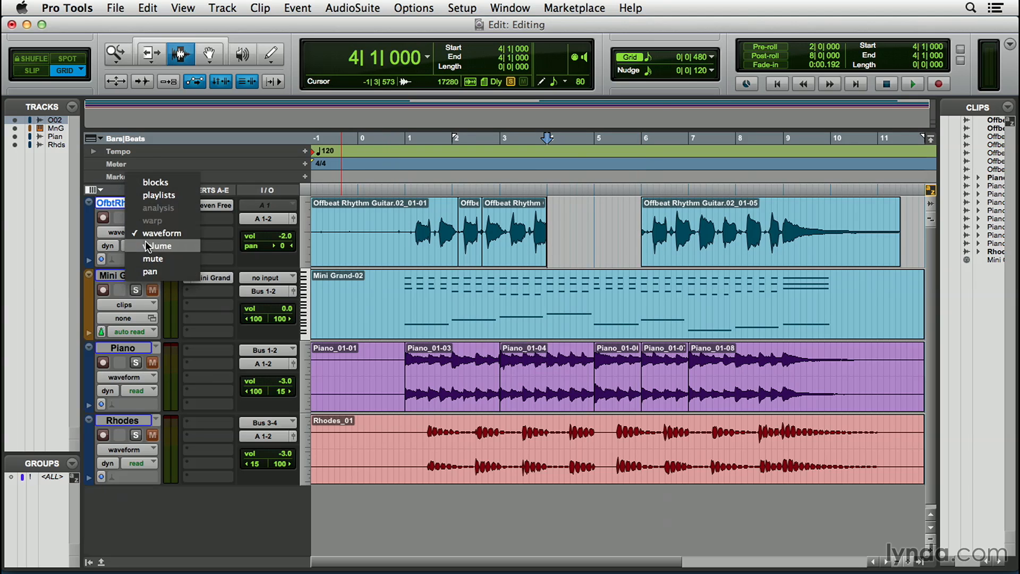
left_click(159, 246)
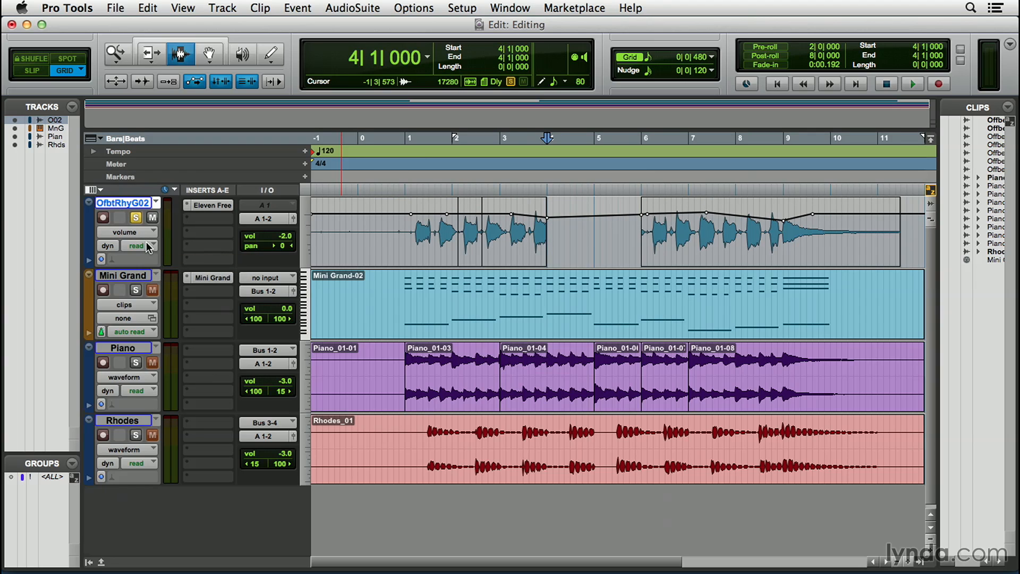
left_click(414, 8)
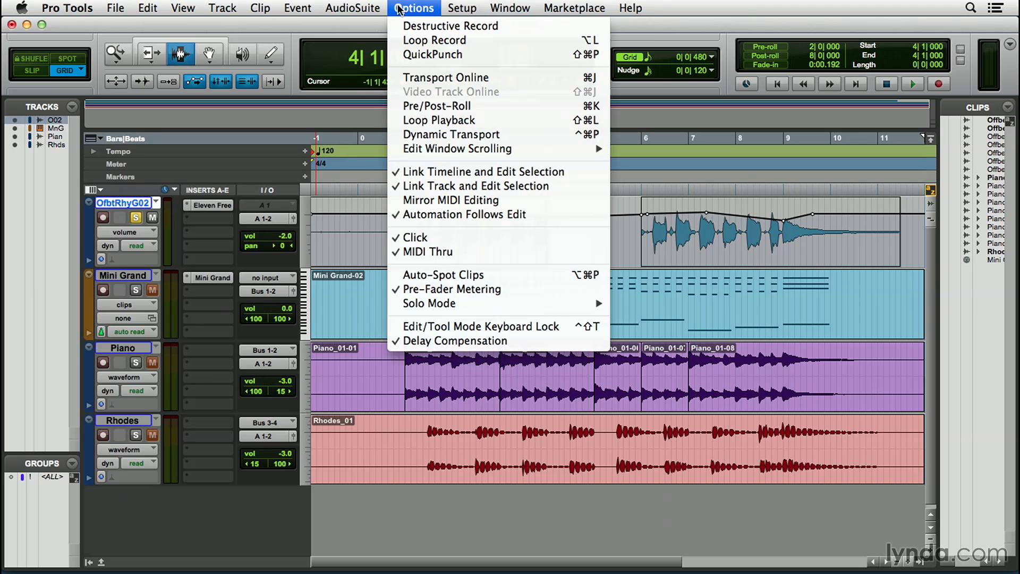
mouse_move(381, 198)
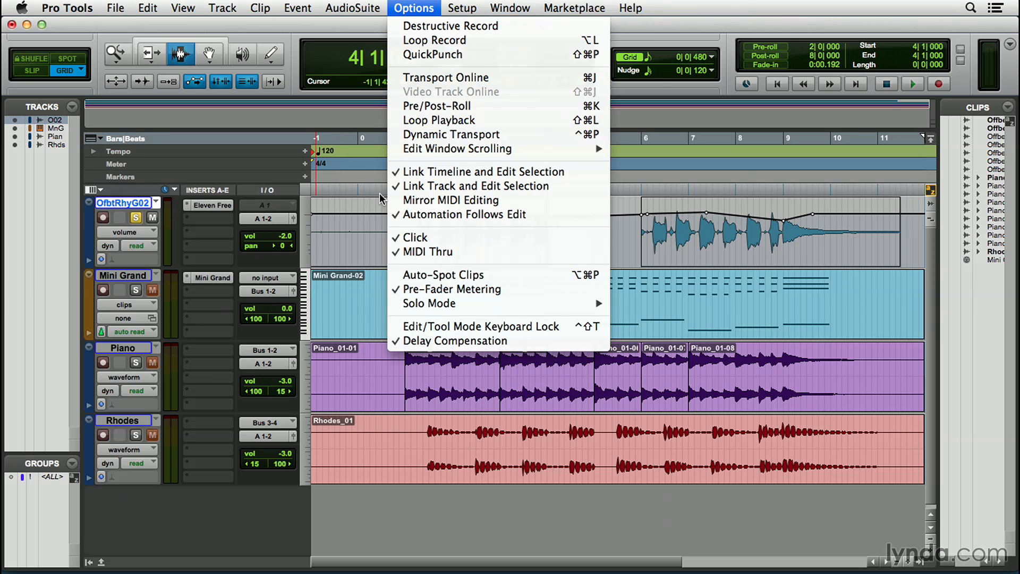
mouse_move(464, 214)
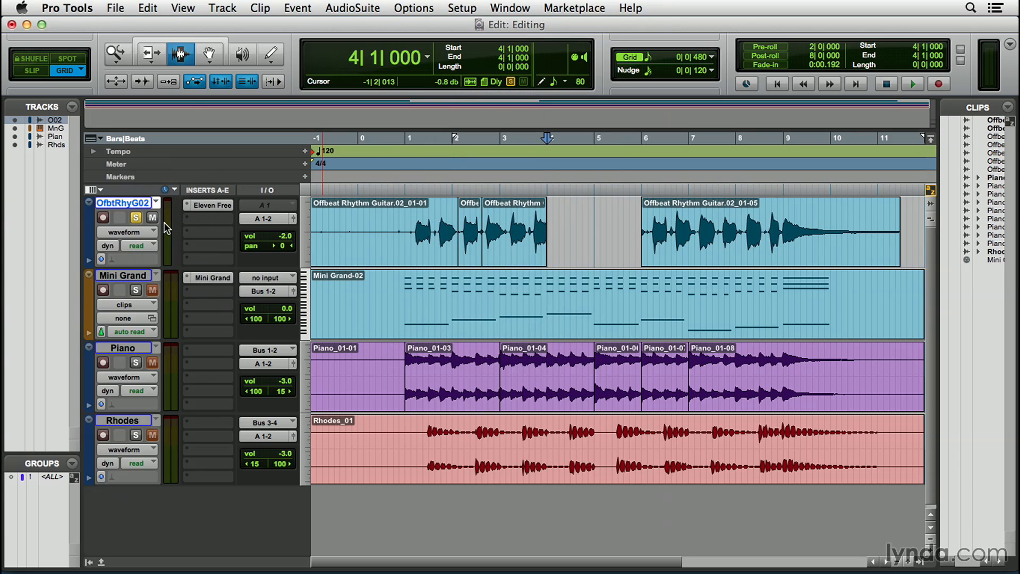
left_click(147, 8)
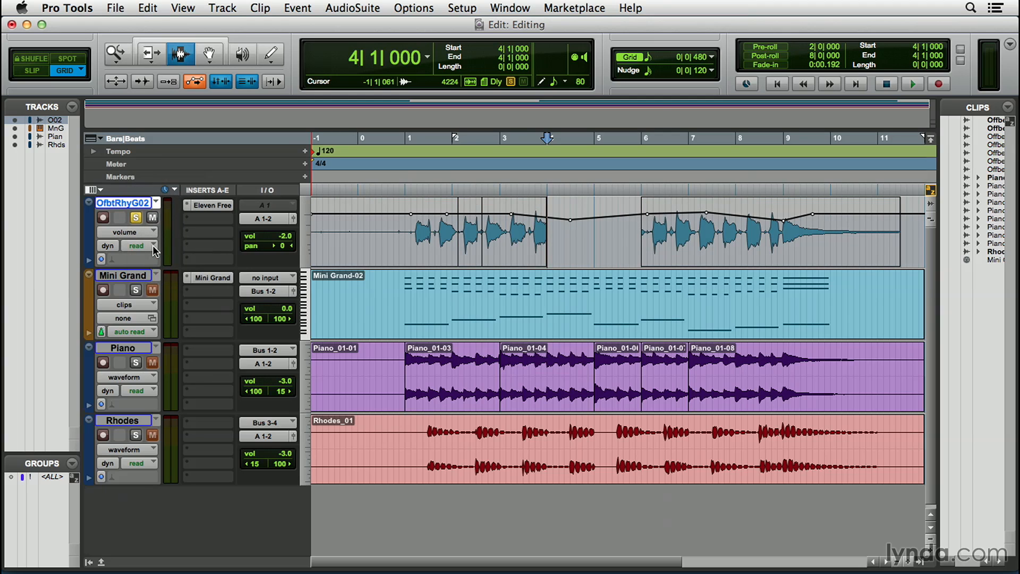
left_click(414, 8)
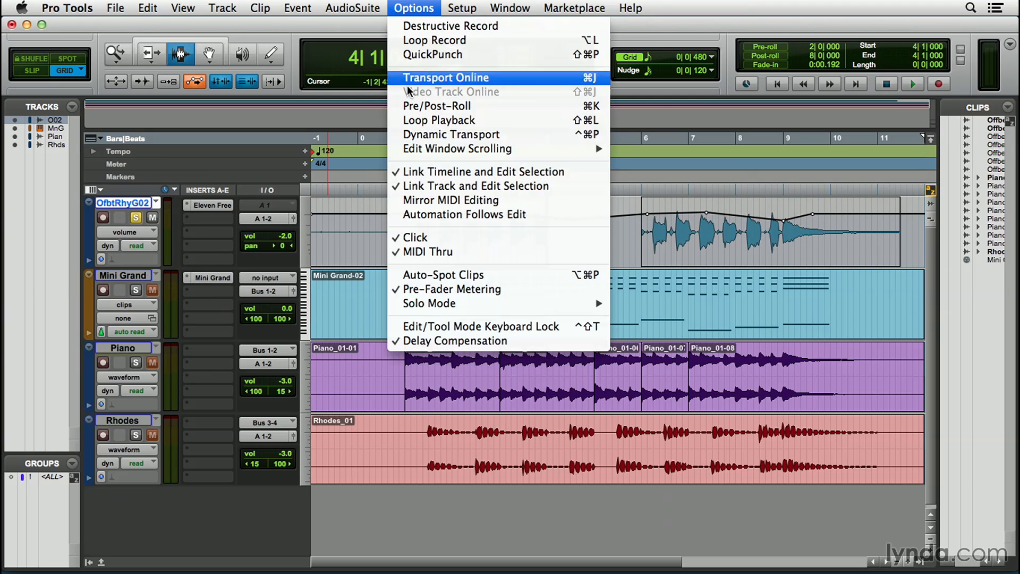
left_click(446, 77)
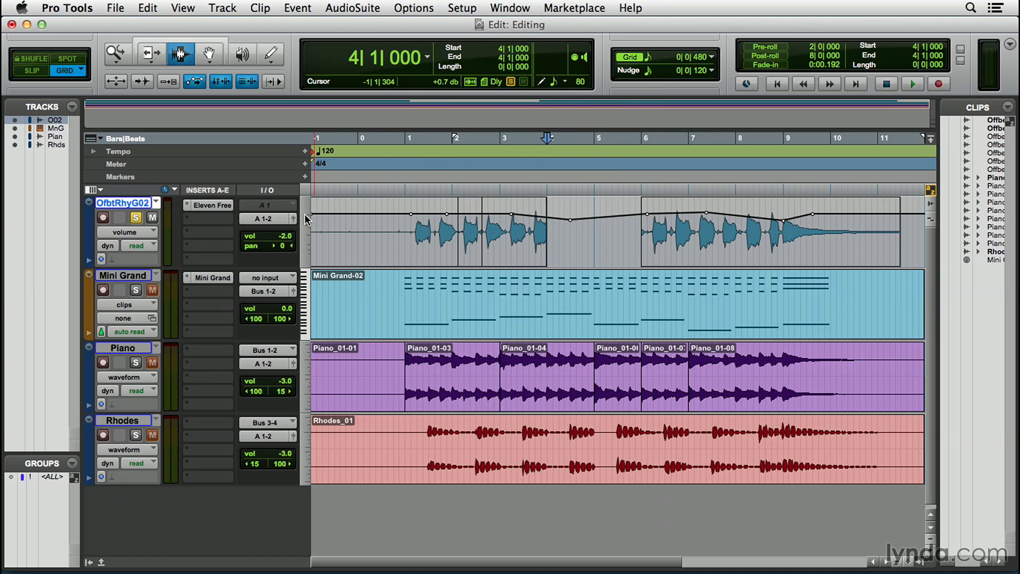
Step: Clear the guitar's later volume breakpoints and check the Mini Grand view, keeping clips view
left_click(694, 223)
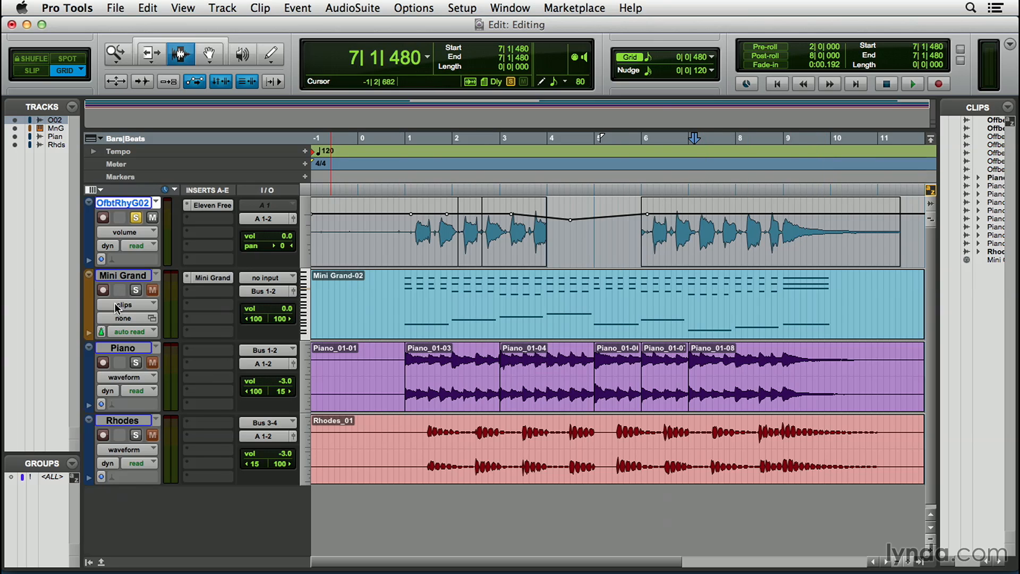
left_click(123, 304)
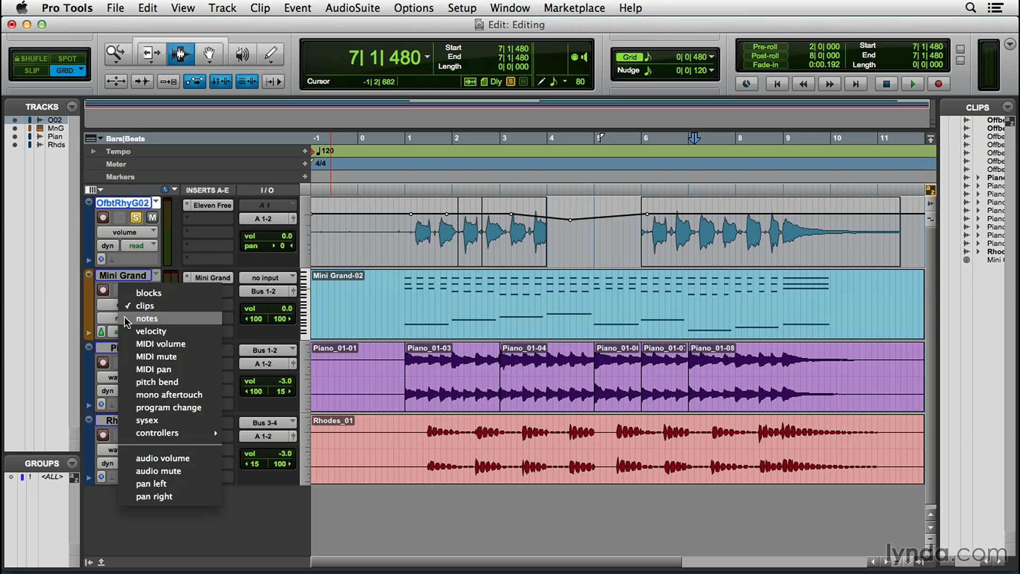
left_click(147, 318)
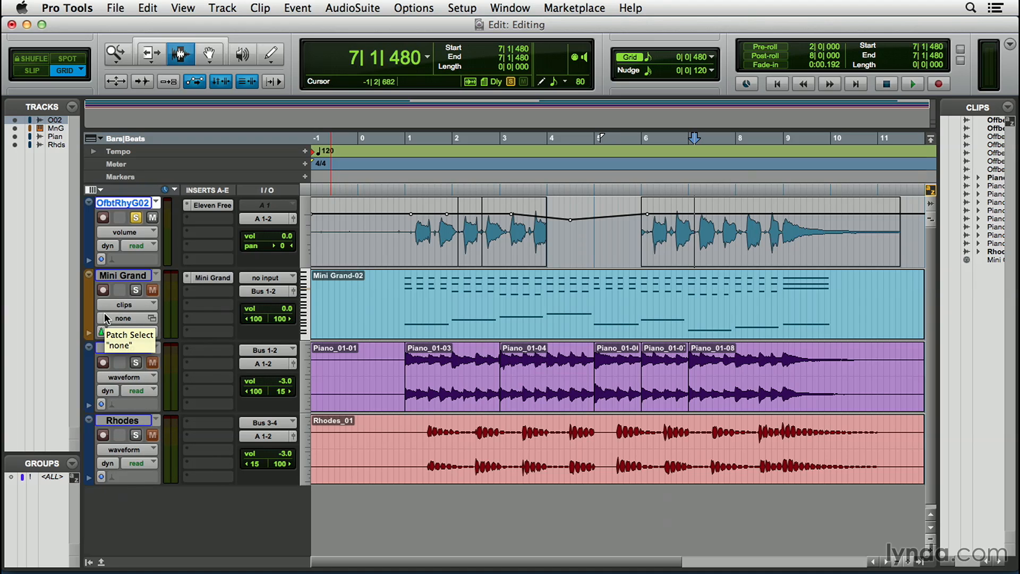
left_click(147, 8)
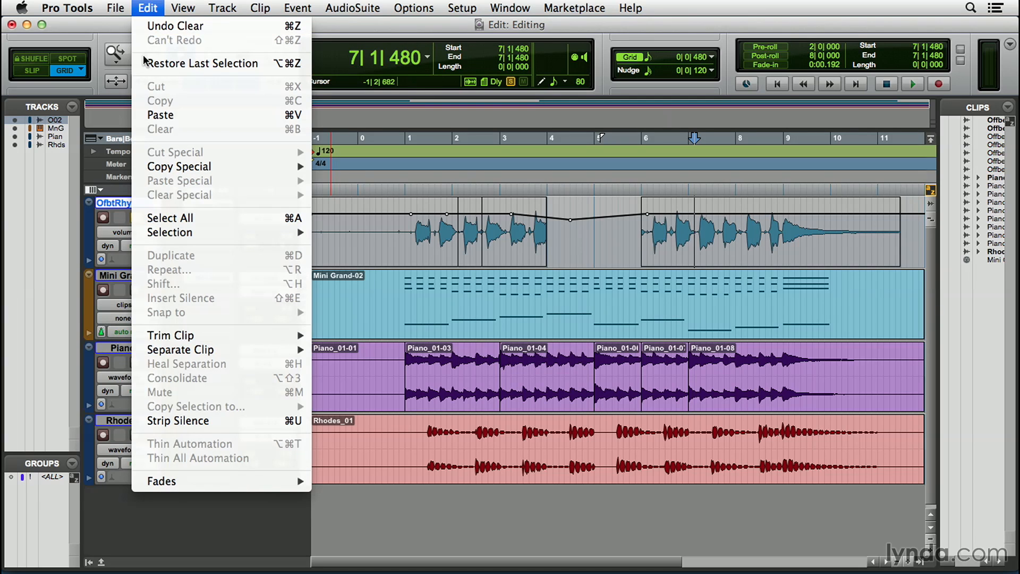
mouse_move(138, 156)
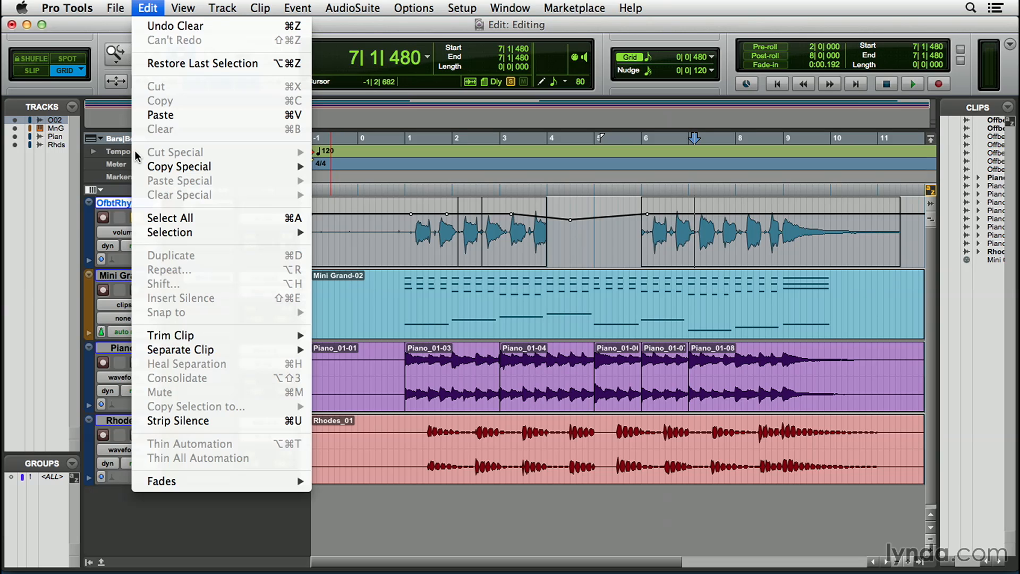
Step: Dismiss and reopen the Edit menu with the guitar's bar 1–2 span selected
left_click(452, 198)
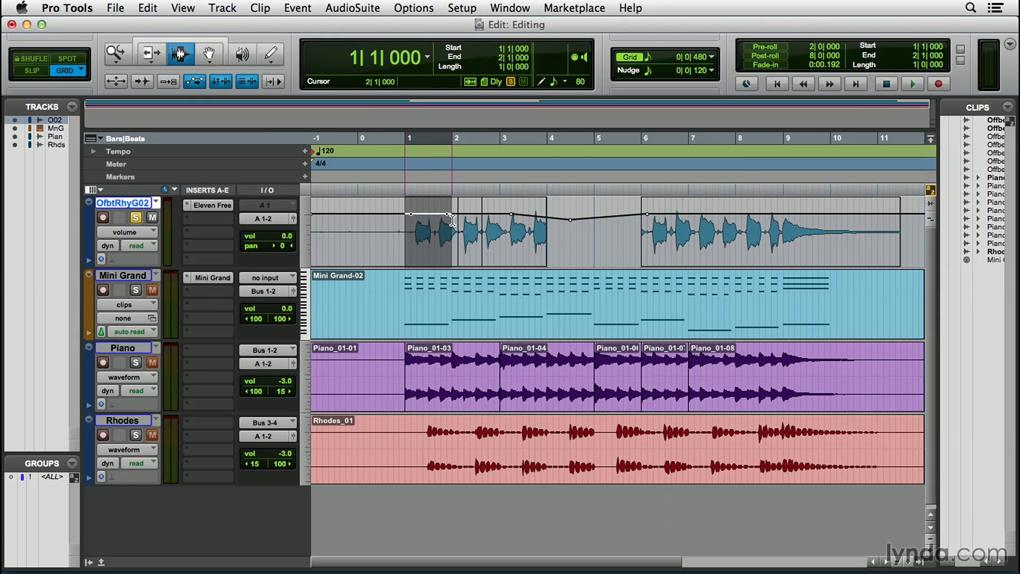
left_click(147, 8)
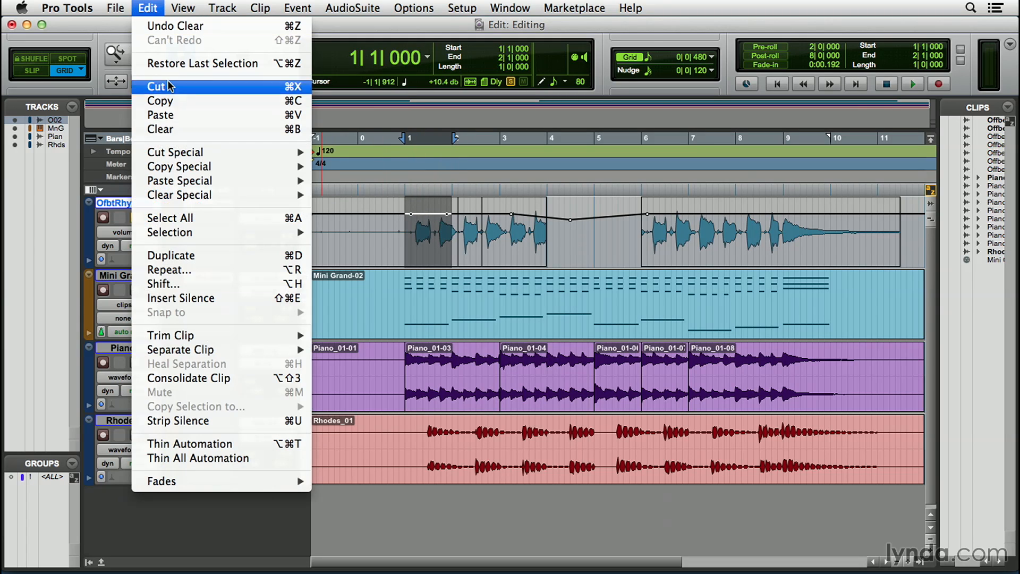
mouse_move(179, 165)
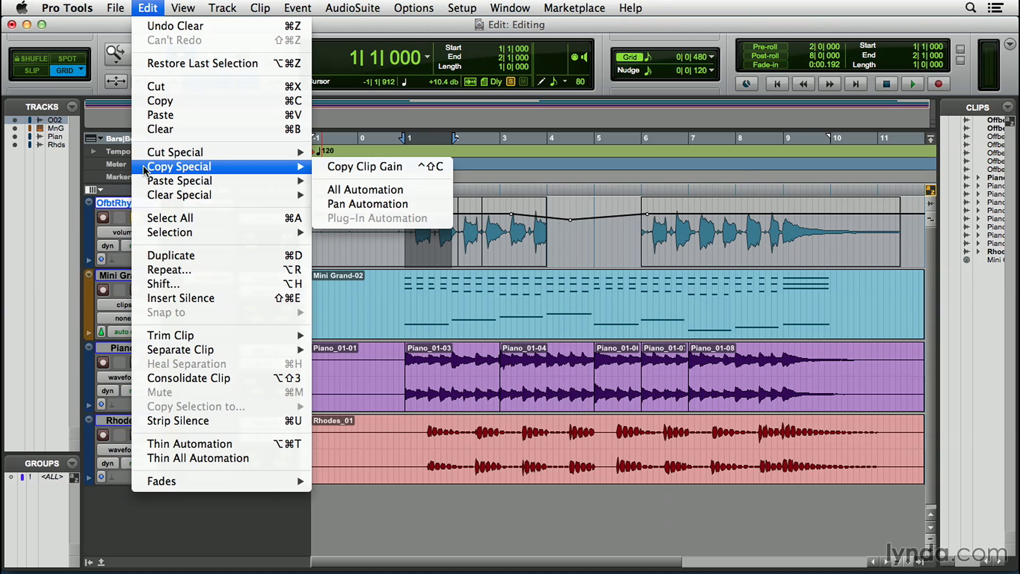
mouse_move(364, 166)
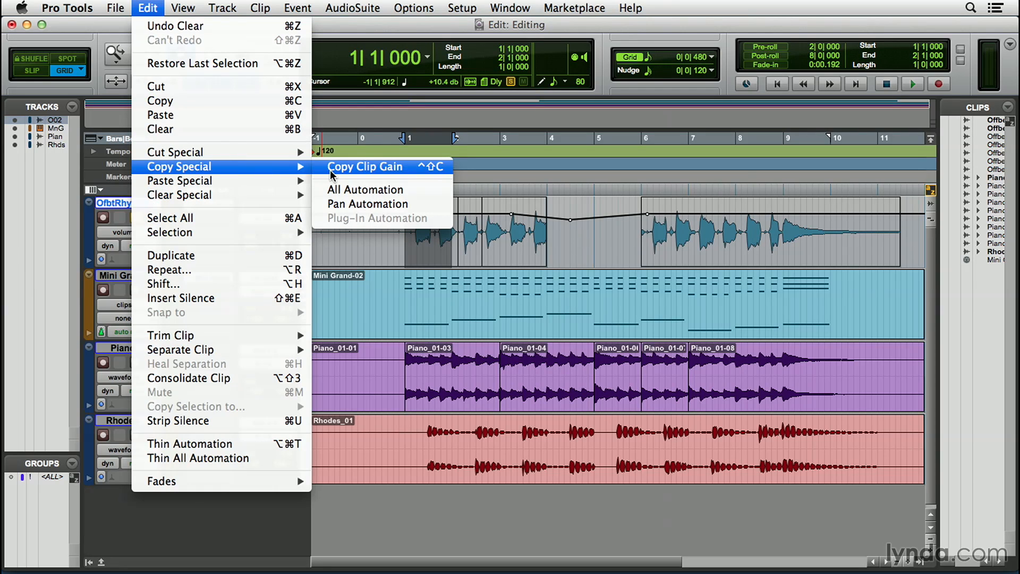
mouse_move(367, 203)
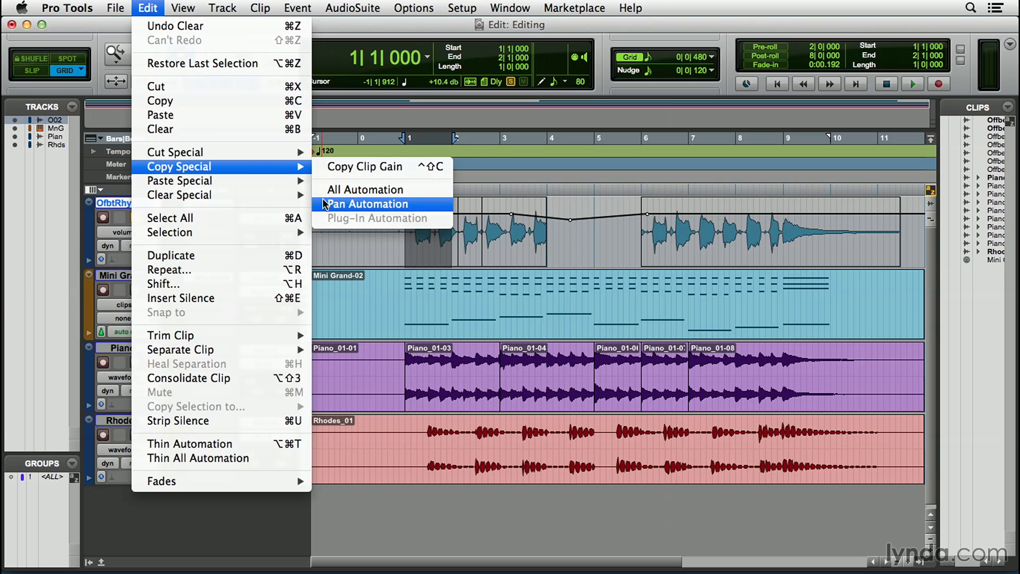
mouse_move(365, 189)
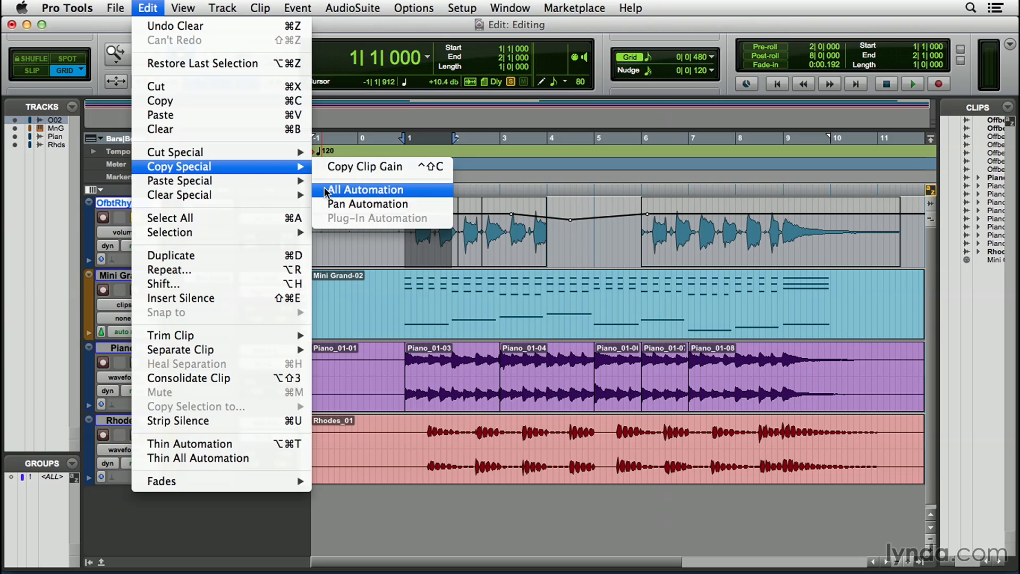
mouse_move(364, 166)
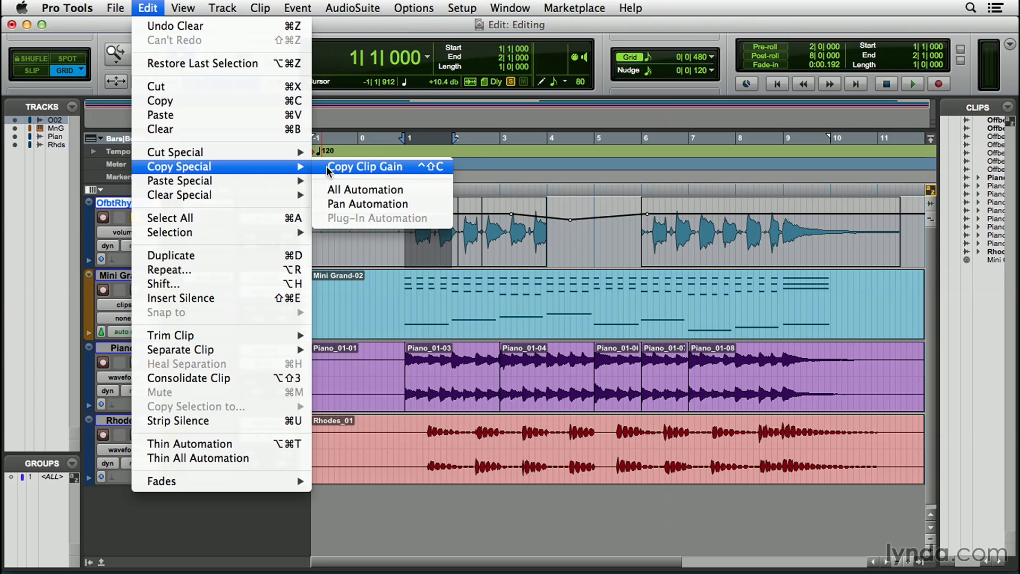
mouse_move(138, 160)
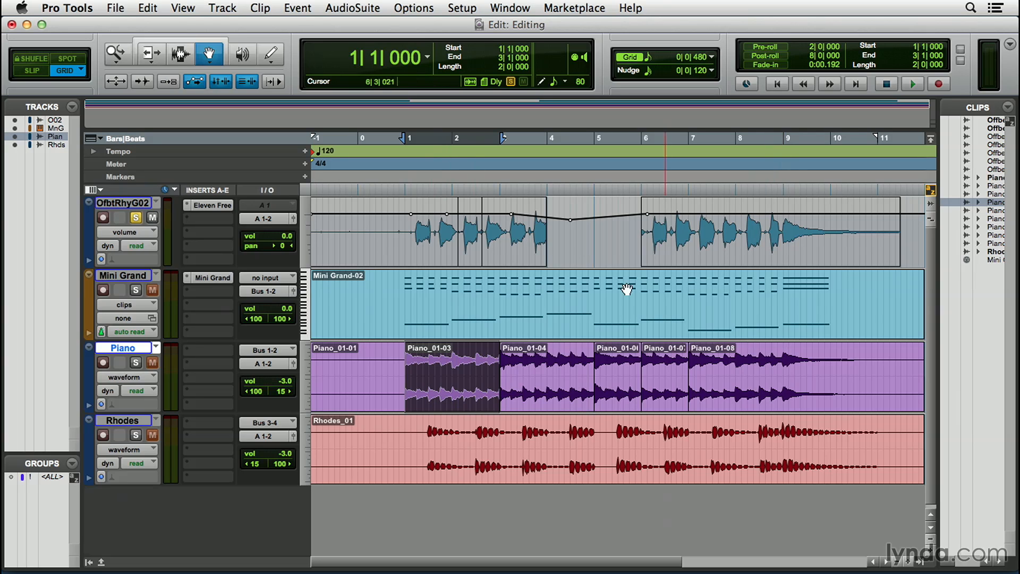
Step: Switch to the Grabber tool for selecting the Piano_01-03 clip
left_click(181, 53)
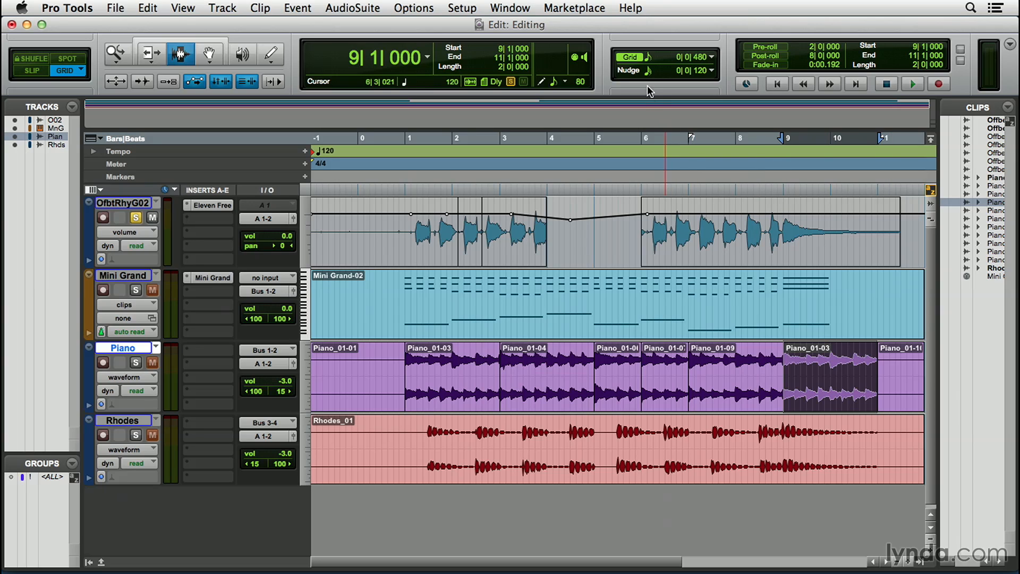
mouse_move(658, 73)
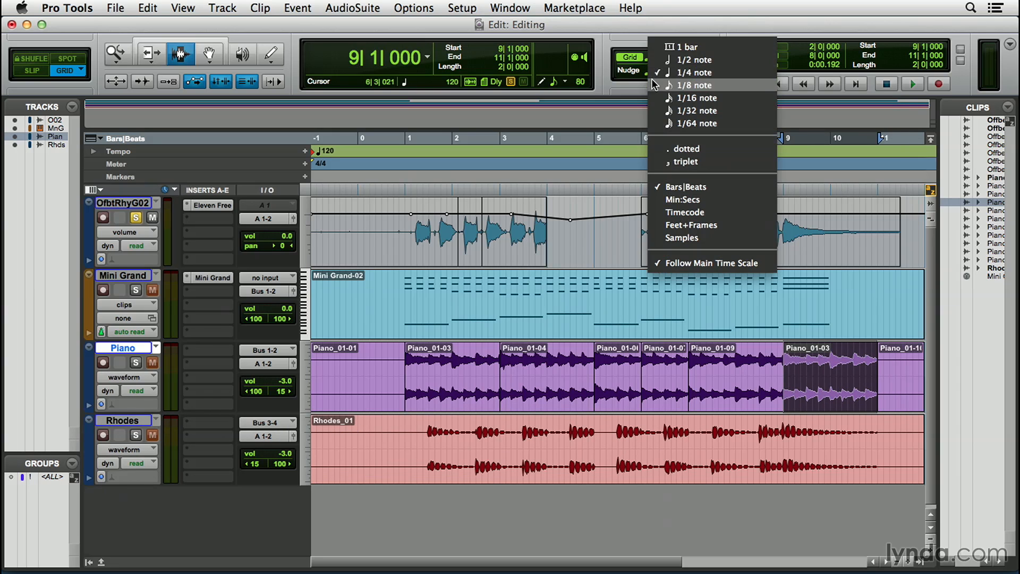
Step: Set the nudge amount to 1/8 note and select the pasted Piano_01-03 clip at bar 9
left_click(693, 84)
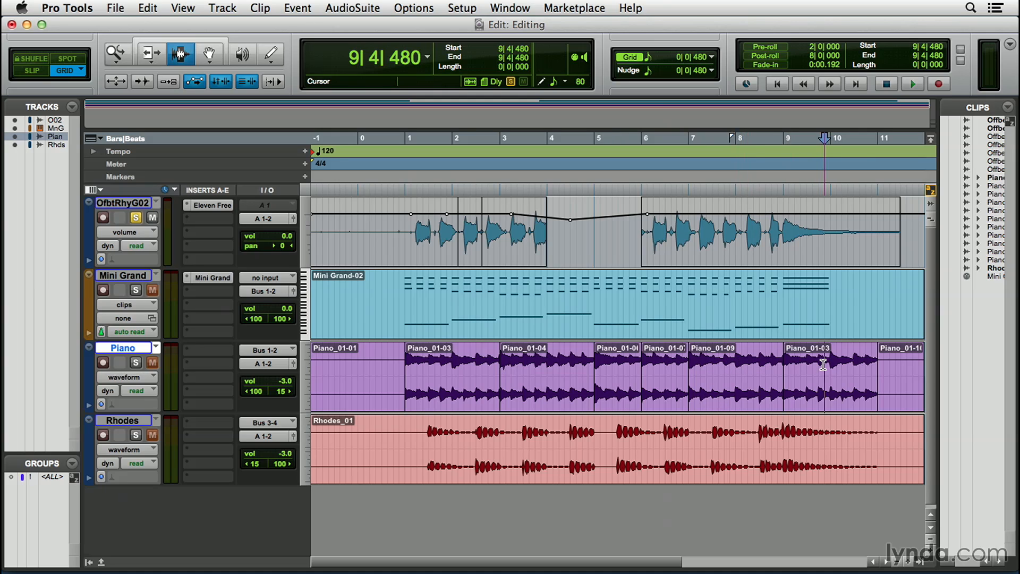
left_click(823, 364)
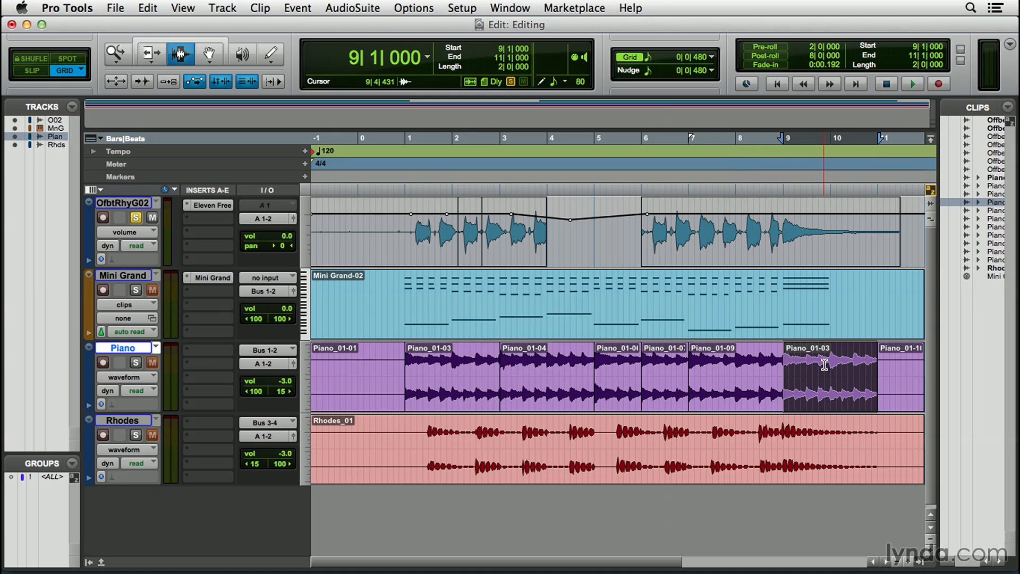